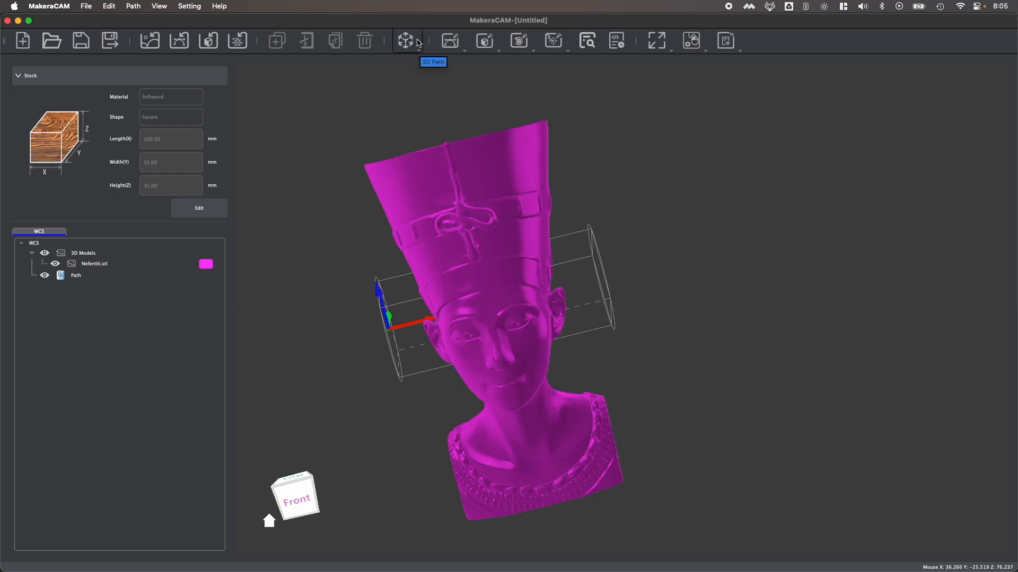
Reset to the top view, select the Nefertiti bust and bring up its Move transform.
click(406, 40)
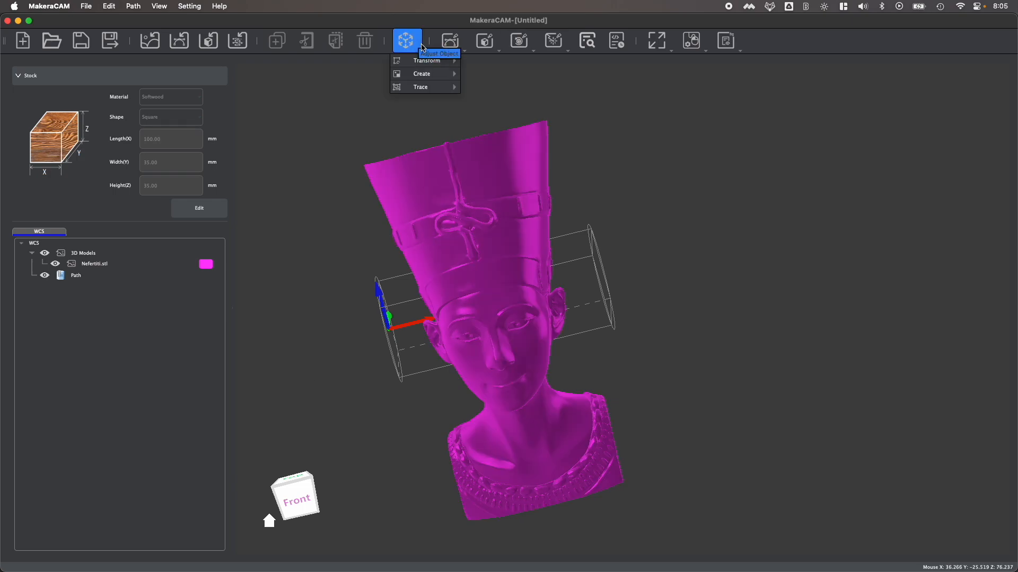
mouse_move(422, 74)
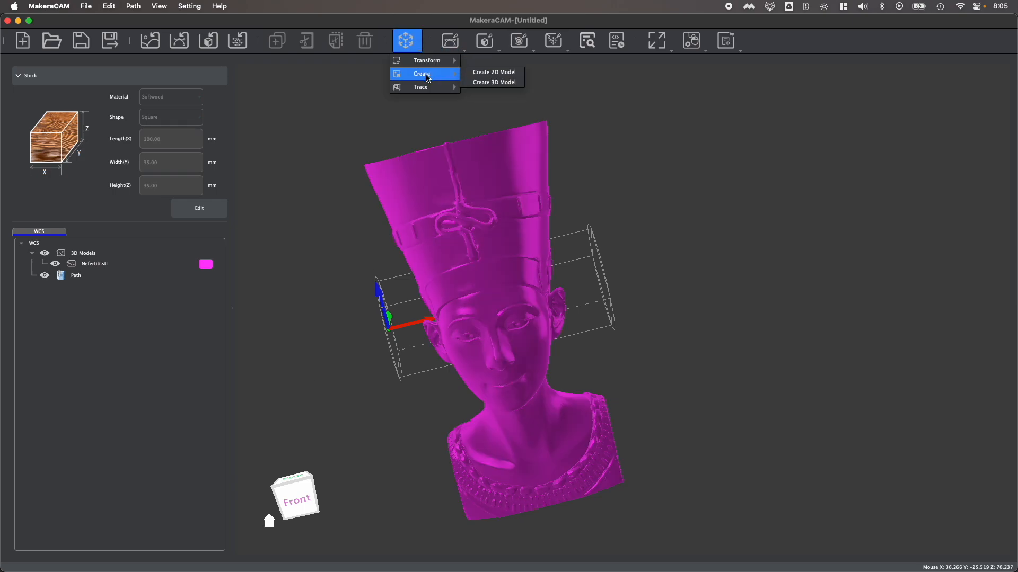
mouse_move(420, 87)
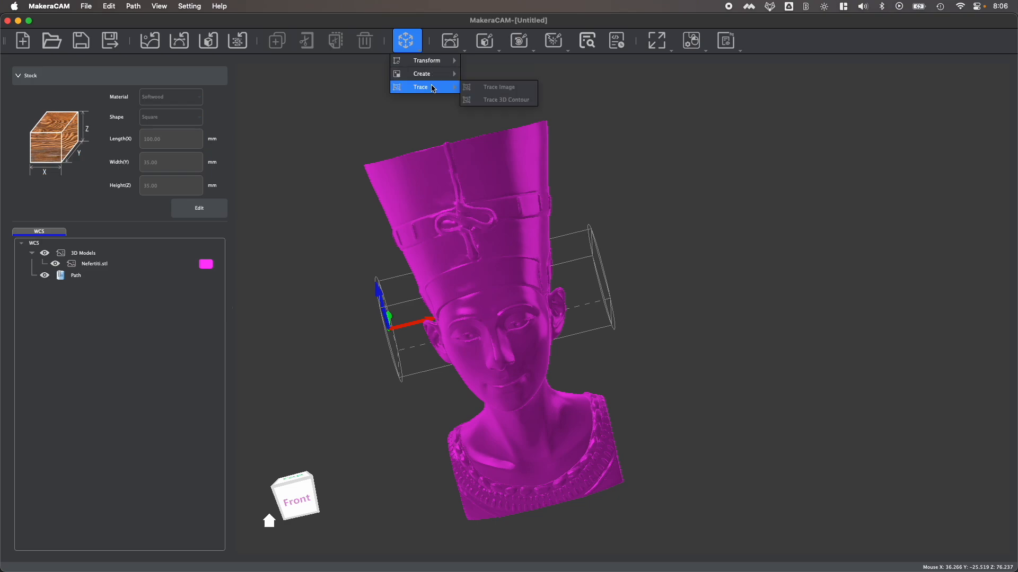
mouse_move(492, 92)
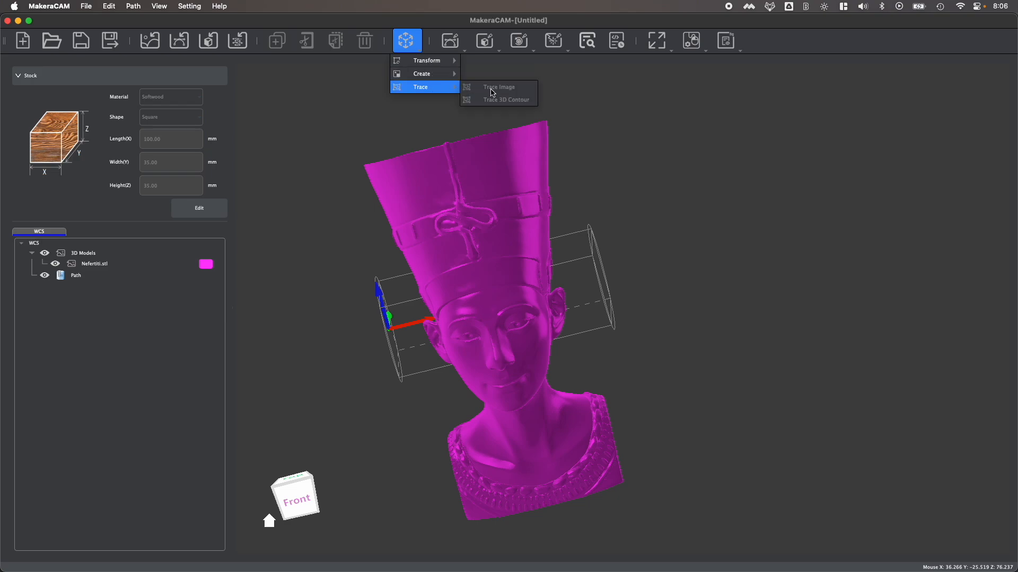
mouse_move(471, 97)
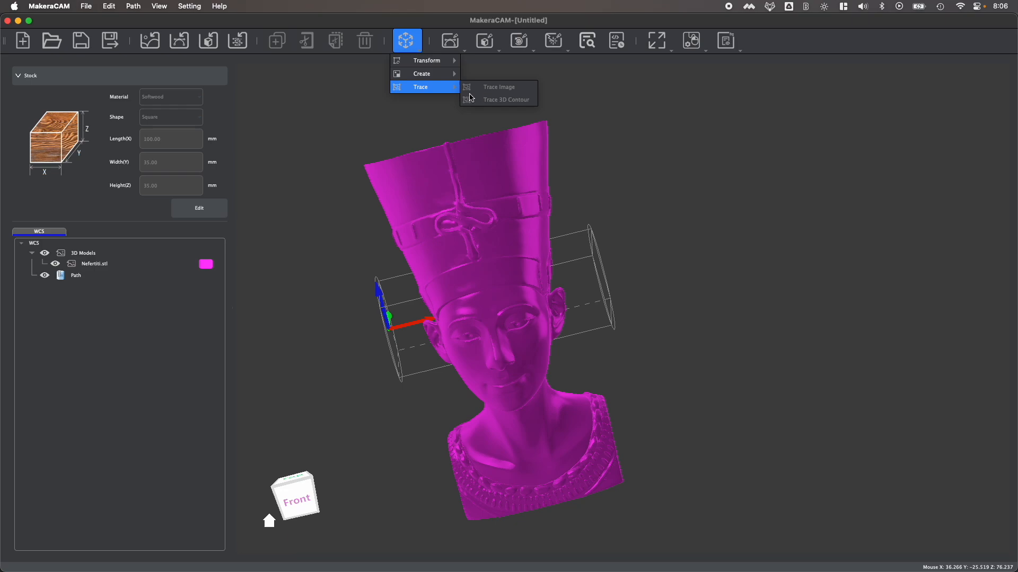
mouse_move(426, 60)
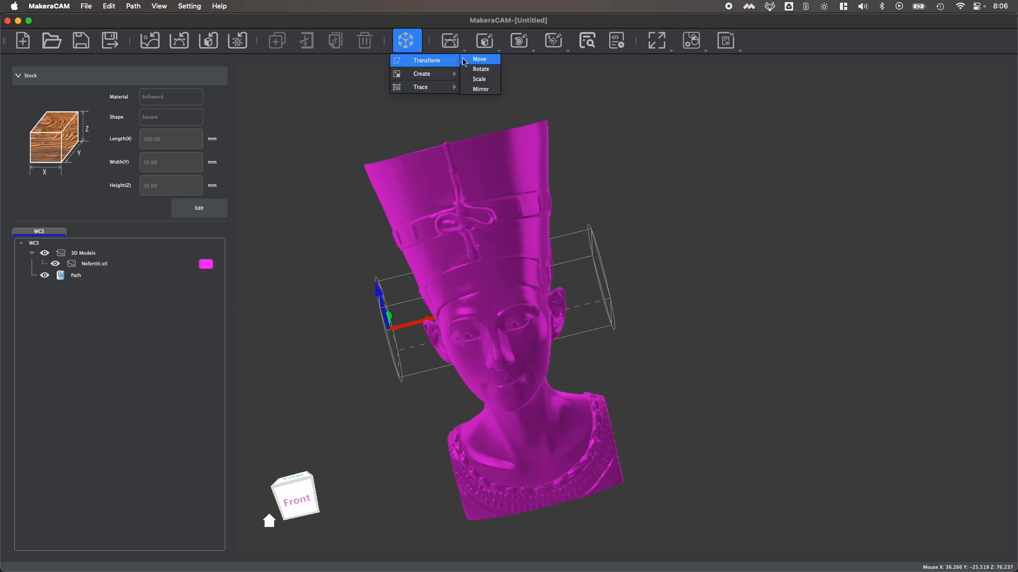
mouse_move(480, 79)
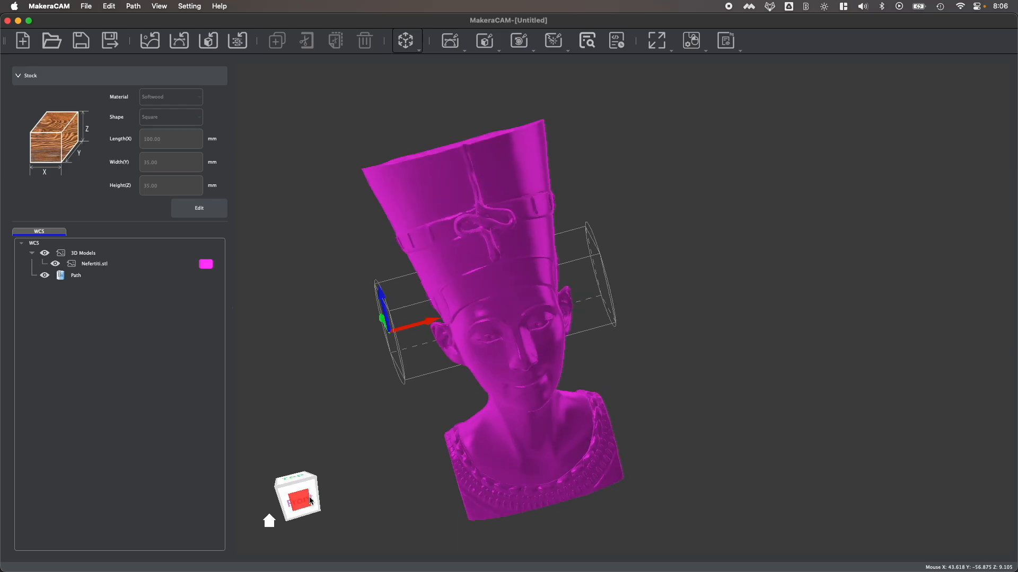
drag(310, 500, 324, 496)
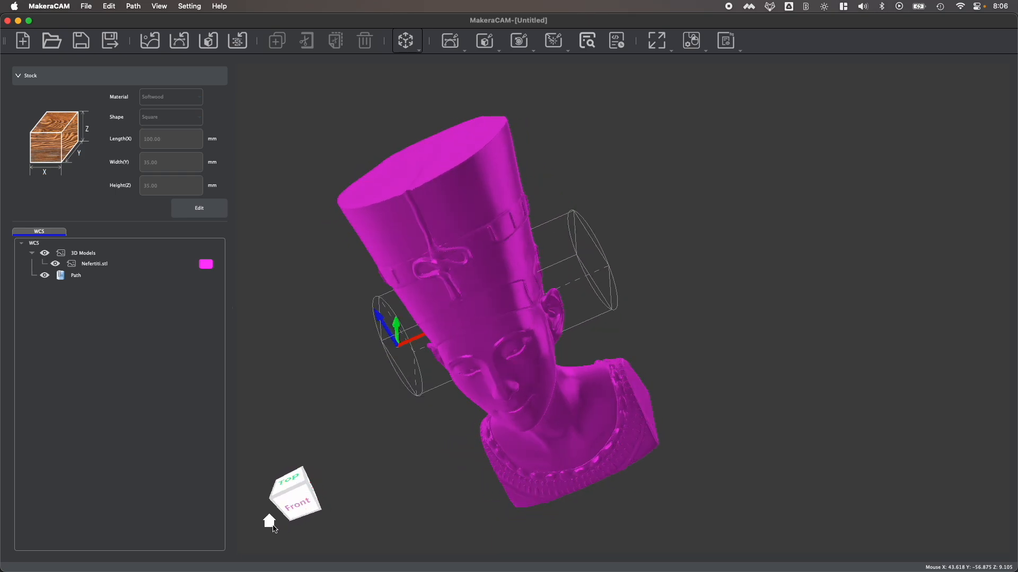
click(290, 478)
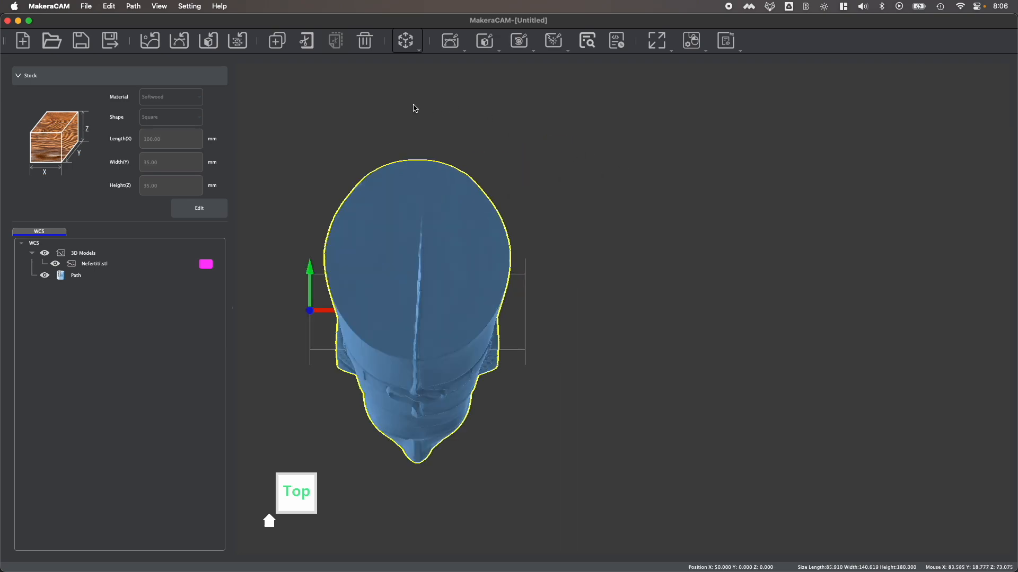
click(406, 40)
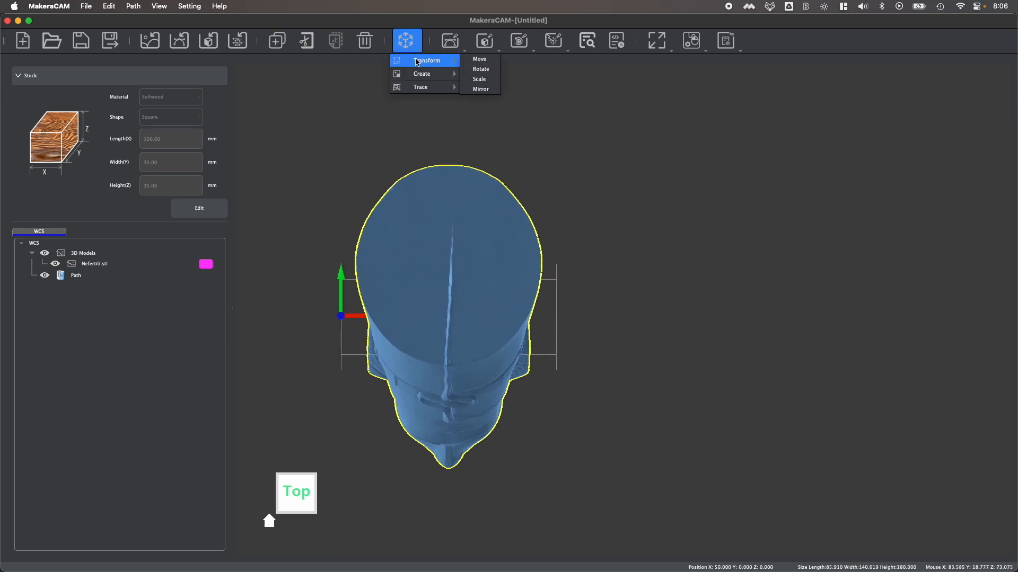
click(479, 59)
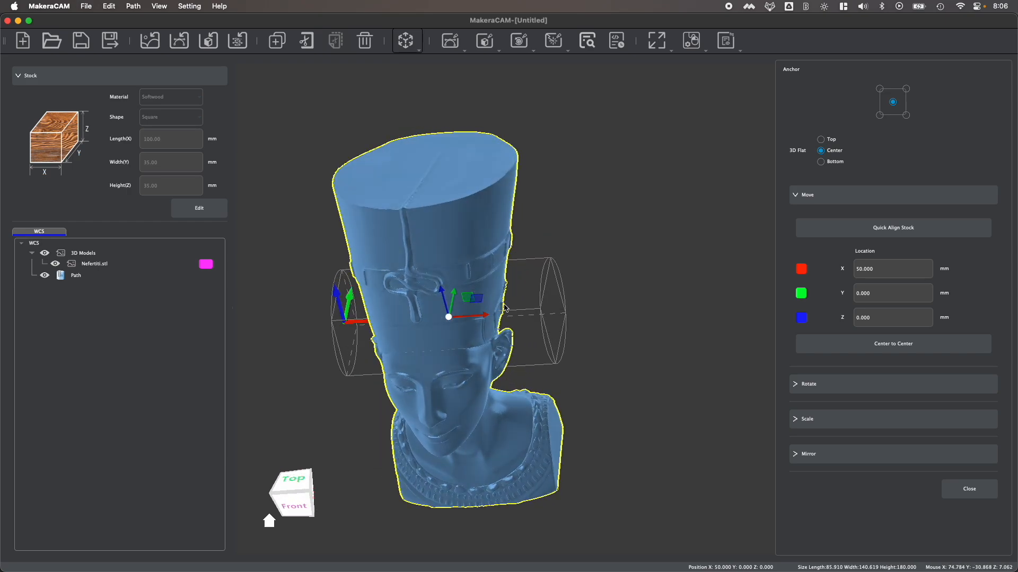
Test the move gizmo by dragging the bust off its position and back.
drag(448, 317, 452, 263)
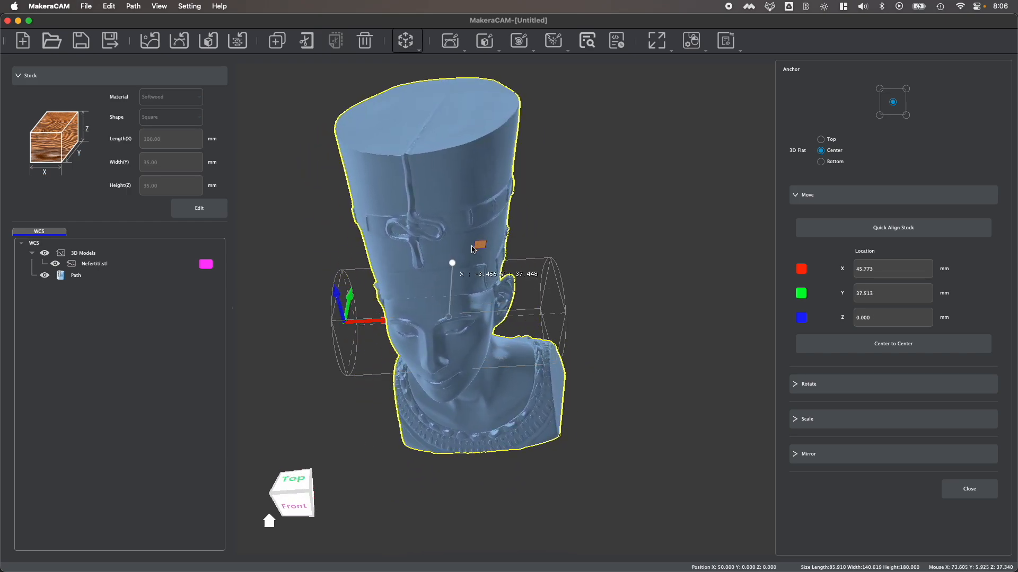
drag(472, 249, 487, 262)
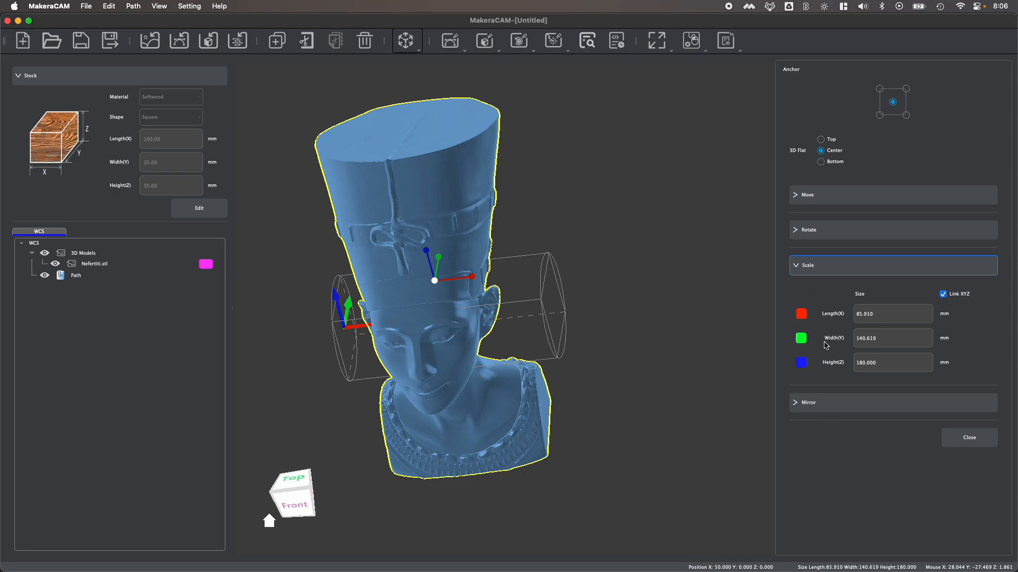
Scale the bust with linked axes to 30 mm width, giving 18.33 × 30 × 38.4 mm.
click(892, 313)
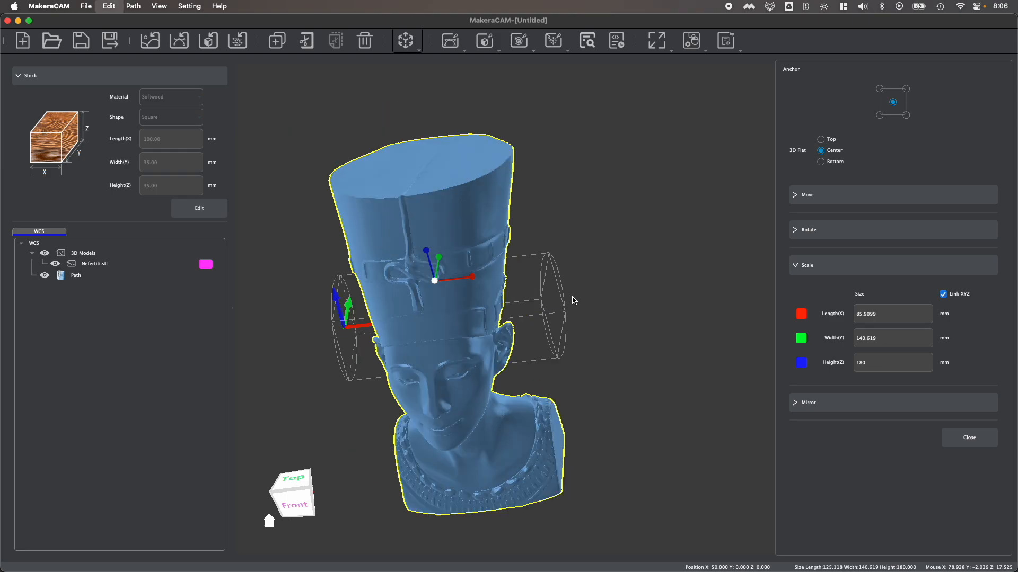
click(892, 338)
text(30.000)
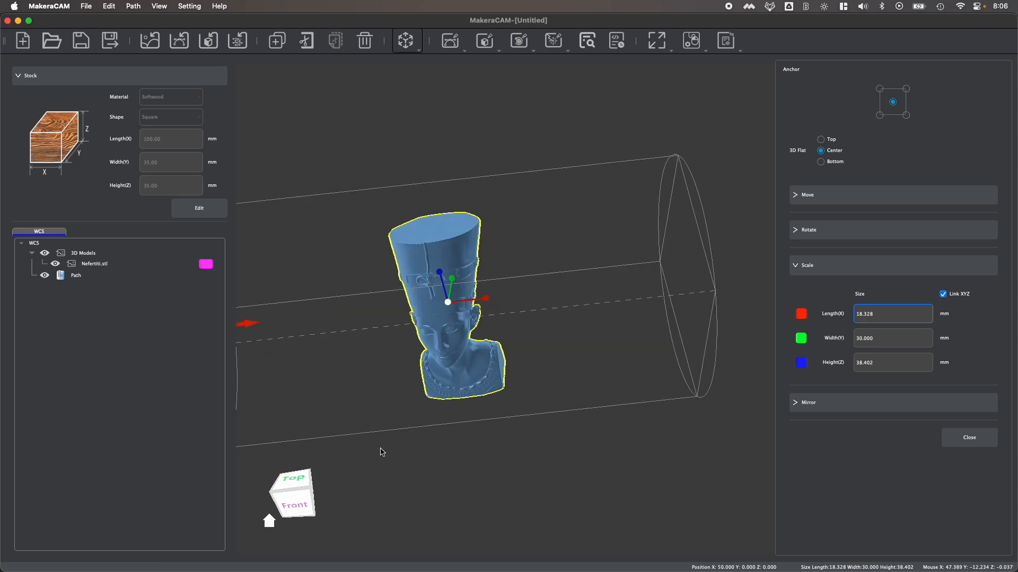
click(808, 300)
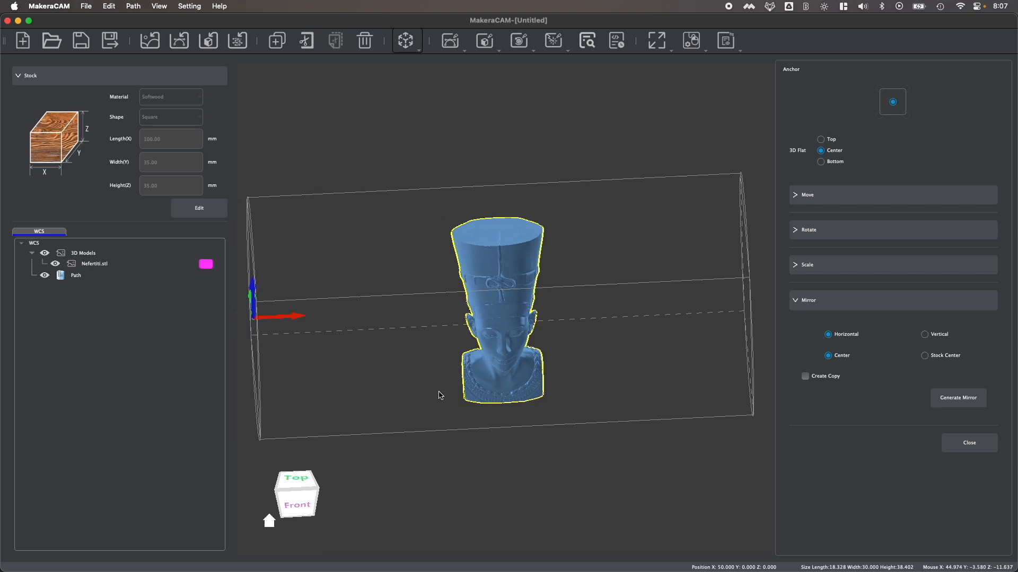
mouse_move(619, 253)
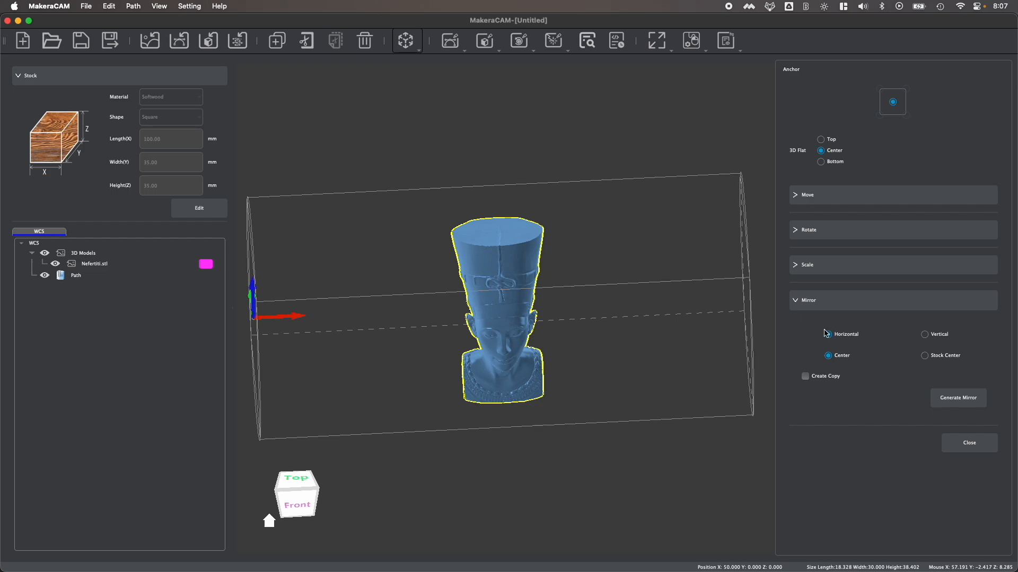
Show the bust's mirror options and rotate it 180° in the XY plane.
click(829, 334)
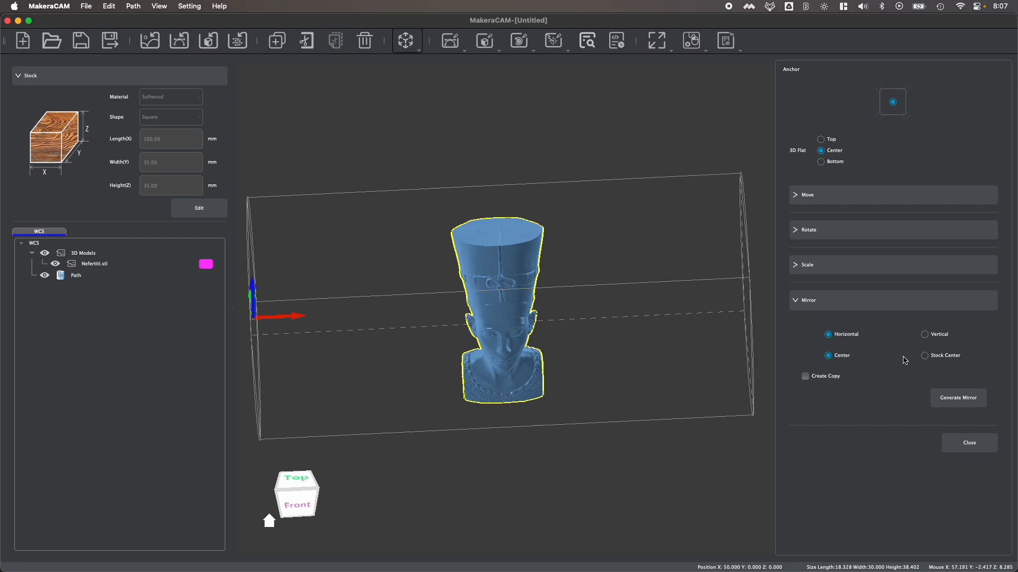
click(924, 355)
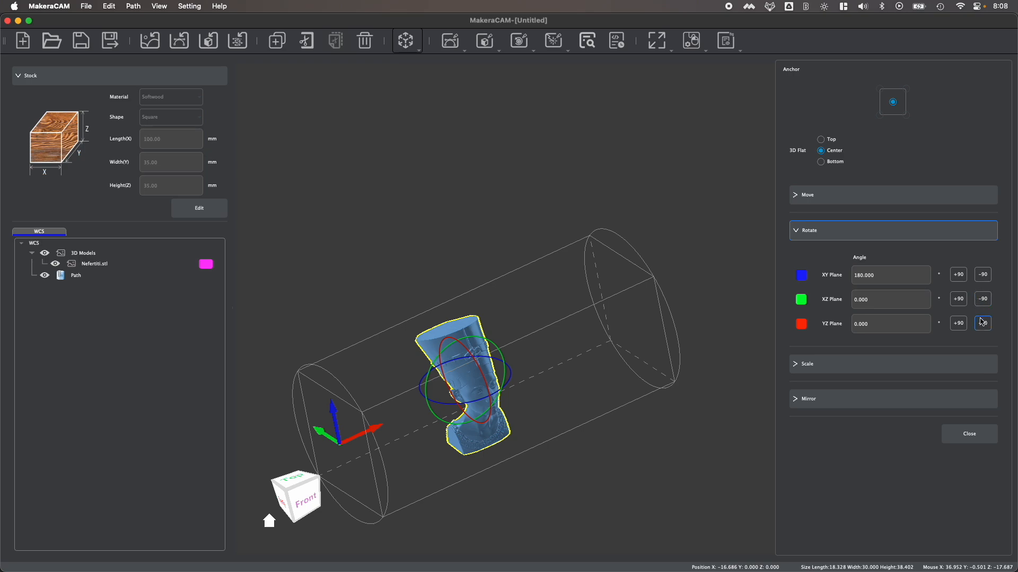
mouse_move(981, 323)
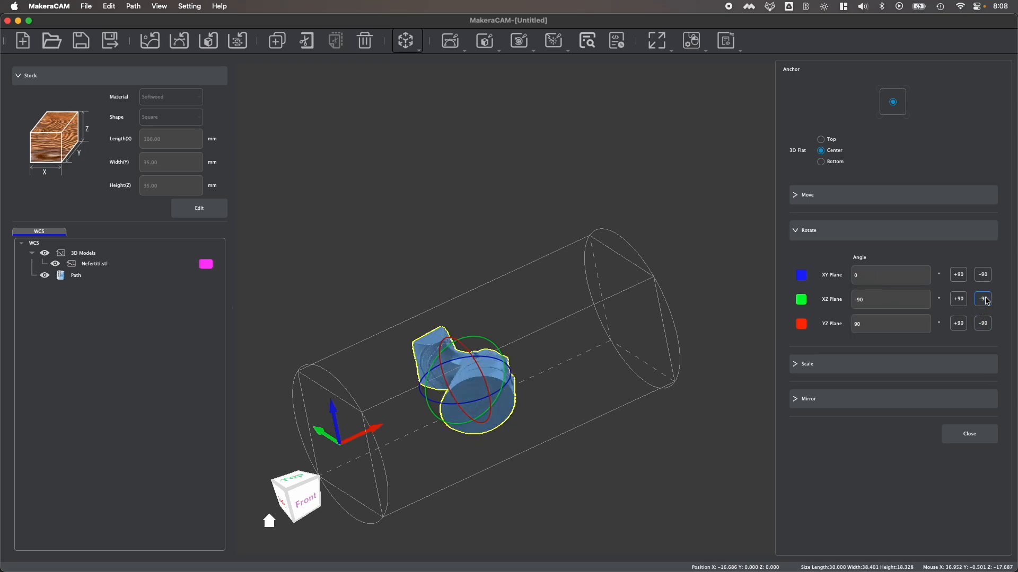
Rotate the bust a further quarter turn onto its side, measuring 38.4 × 30 × 18.3 mm.
click(957, 274)
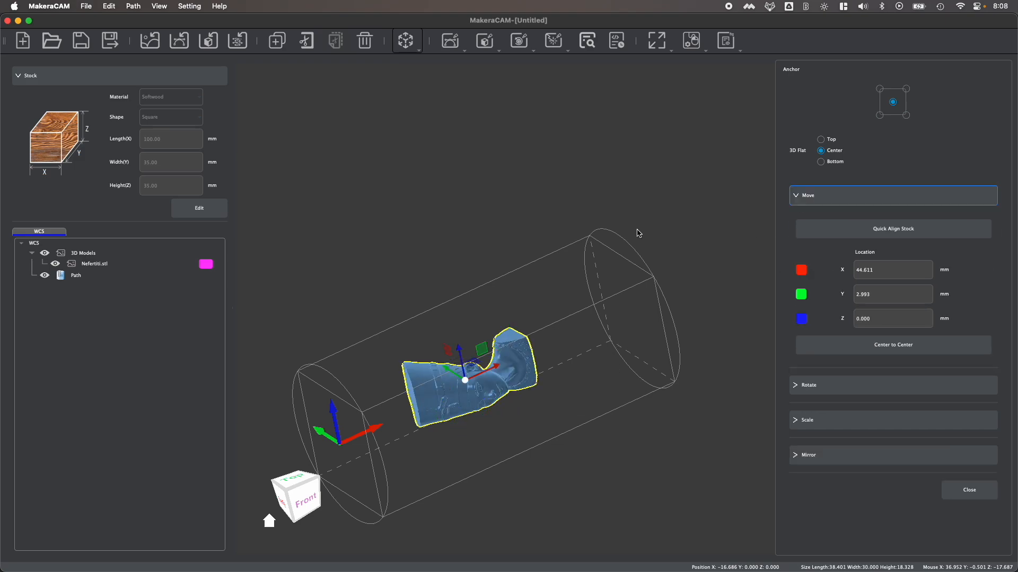
Slide the sideways bust along the X axis with the red gizmo arrow.
drag(465, 379, 536, 362)
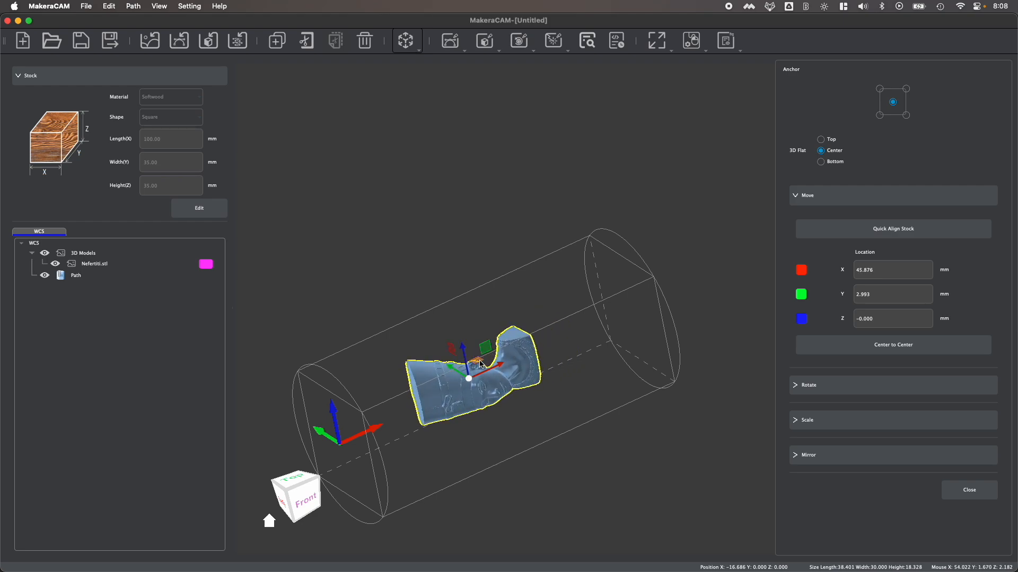
drag(468, 379, 479, 379)
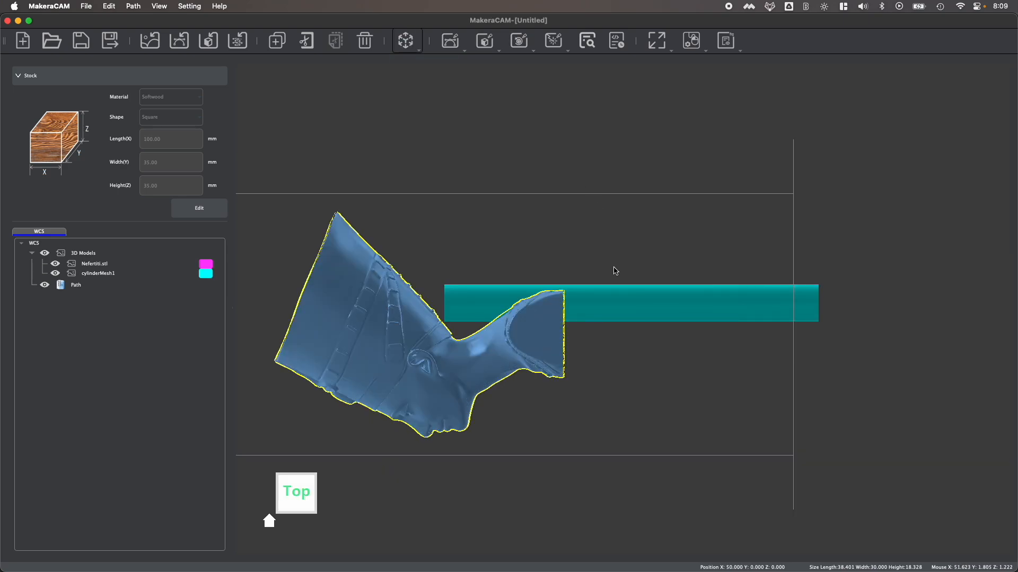
Center the bust in the stock at X 50, Y 0, Z 0.
drag(615, 271, 491, 349)
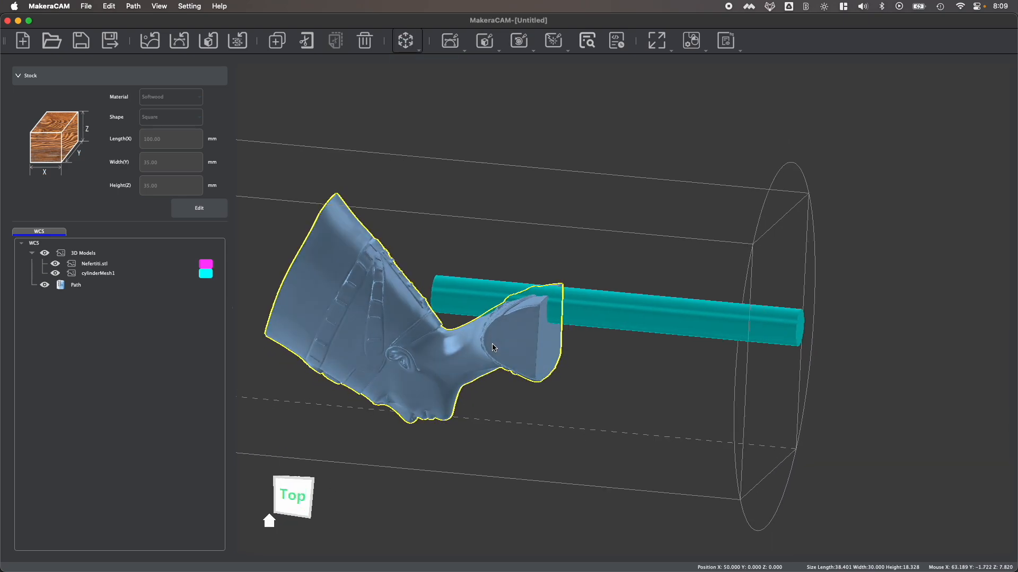
click(405, 40)
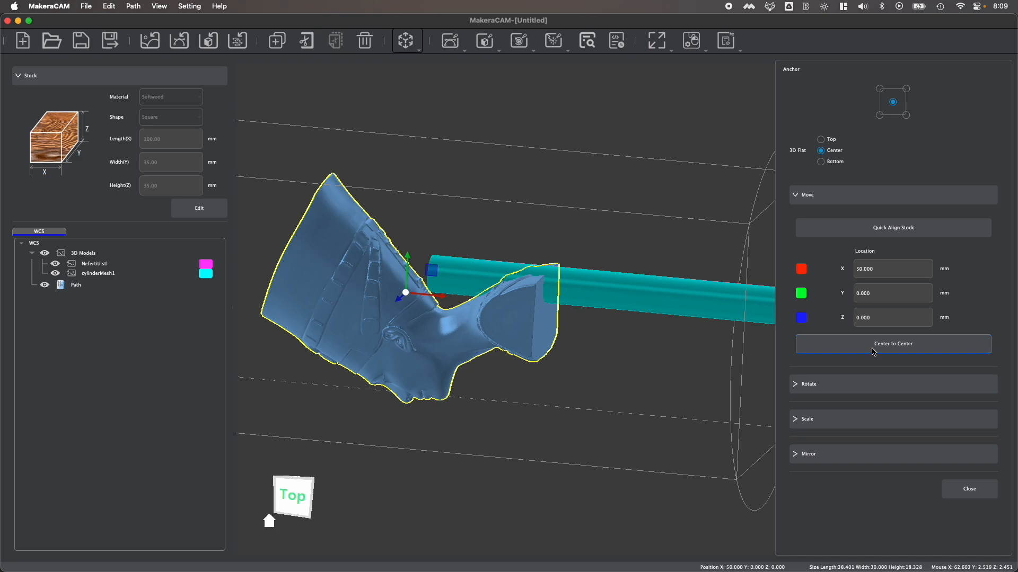
mouse_move(851, 352)
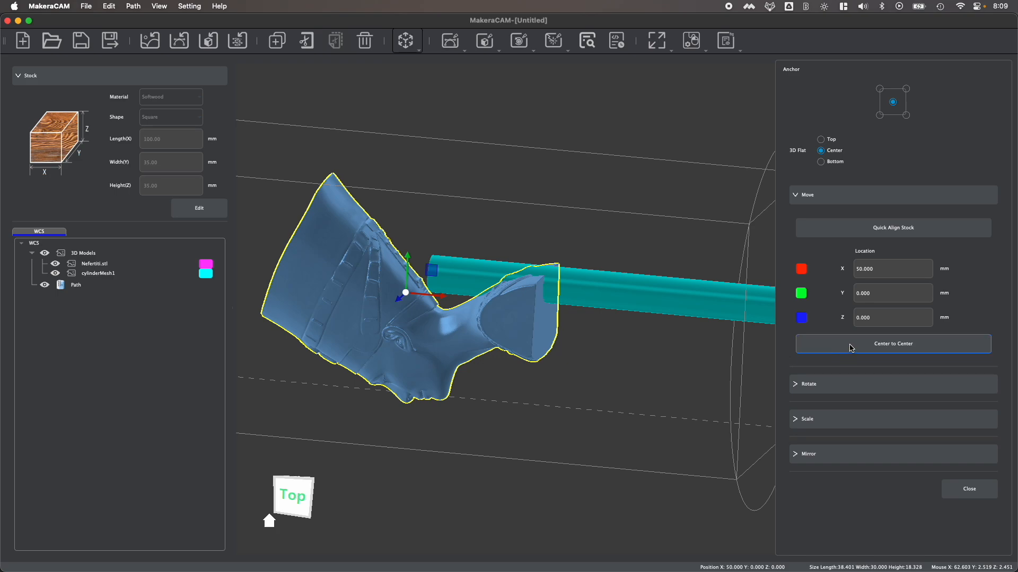
click(892, 343)
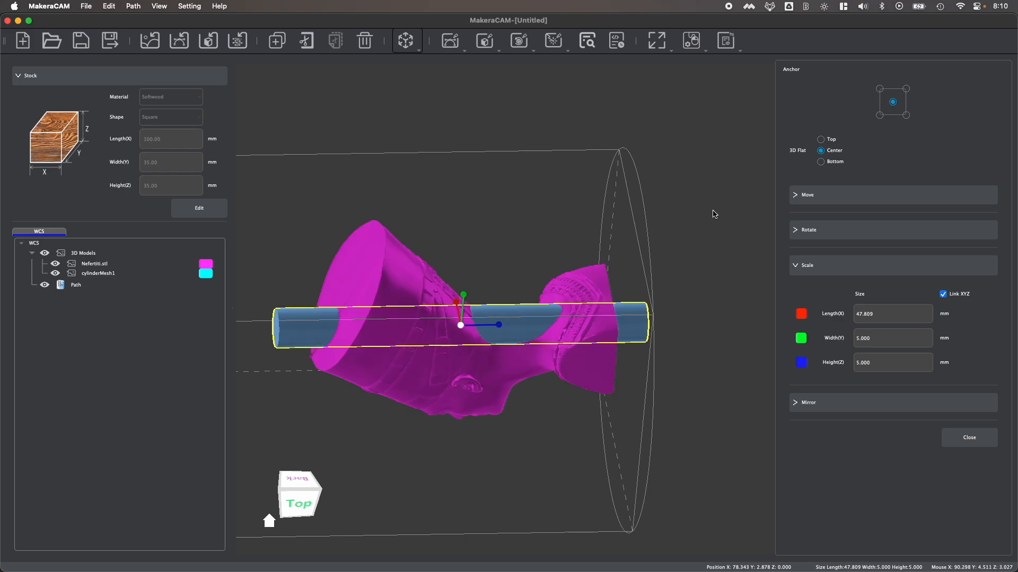
Shorten cylinderMesh1 to a 10.8 × 5 × 5 mm pin and clone it.
click(820, 139)
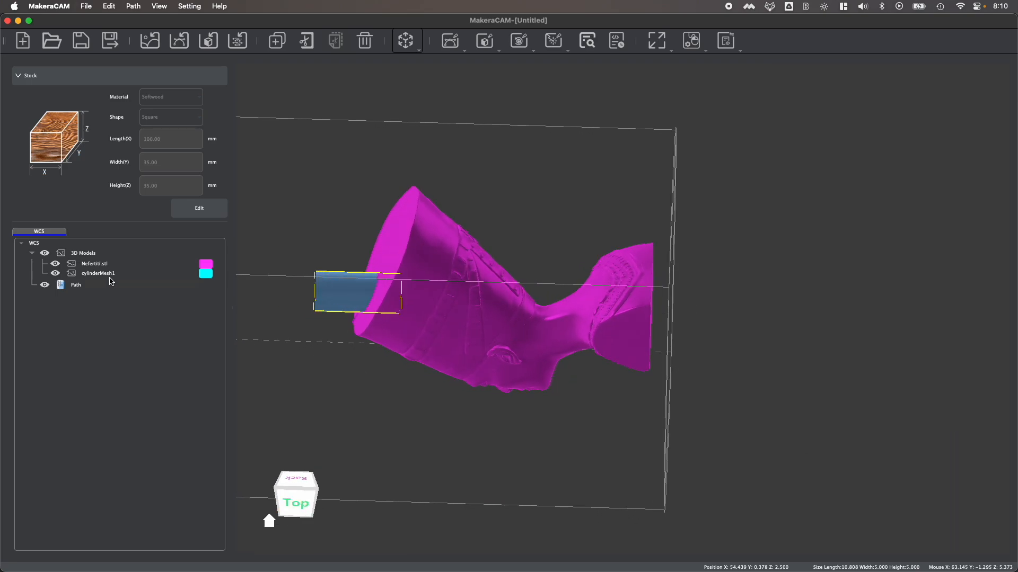
right_click(96, 272)
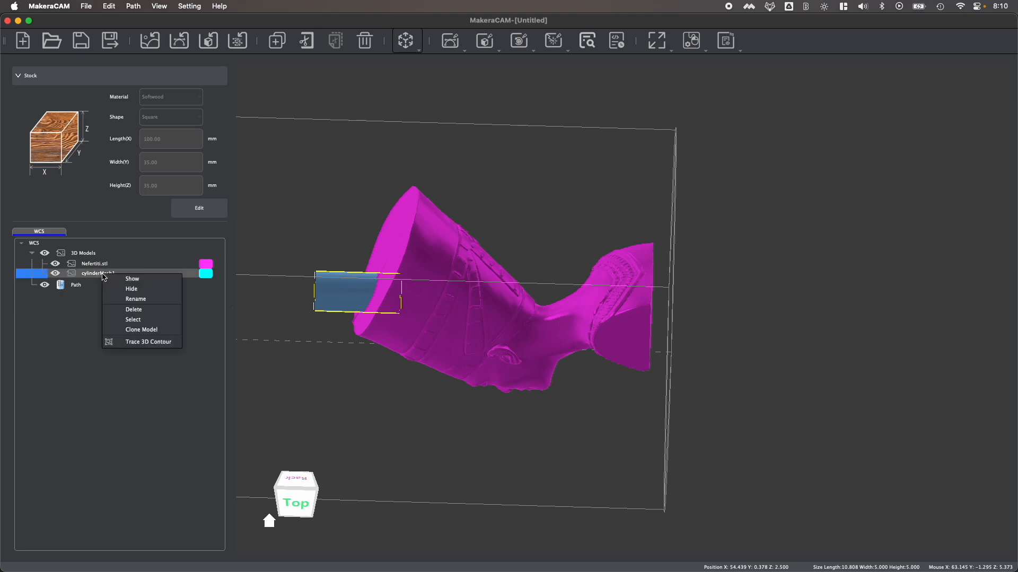
click(142, 330)
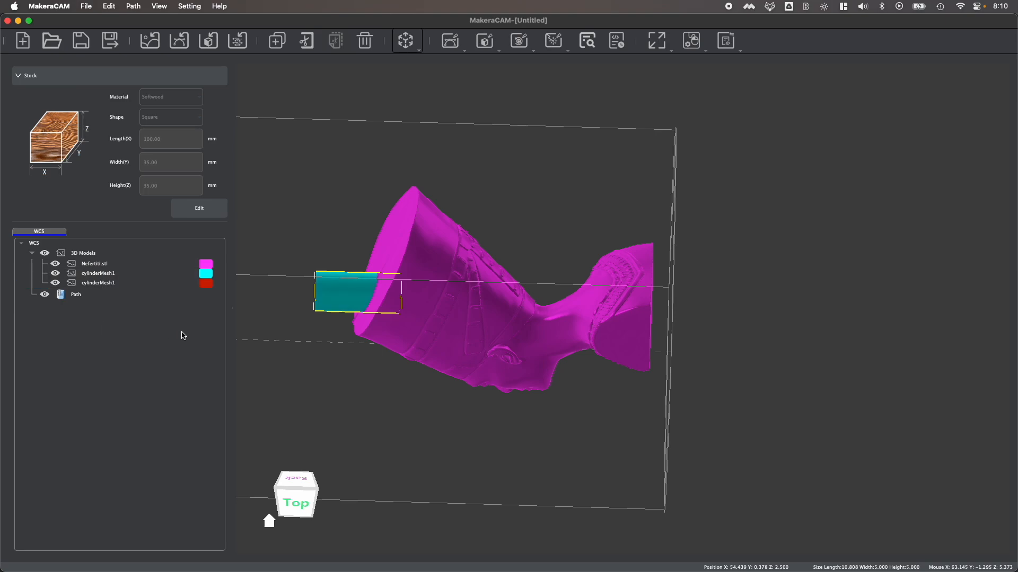
Quick-align the 49.6 mm bust-and-pins assembly to the stock, centred at X 50.
click(406, 40)
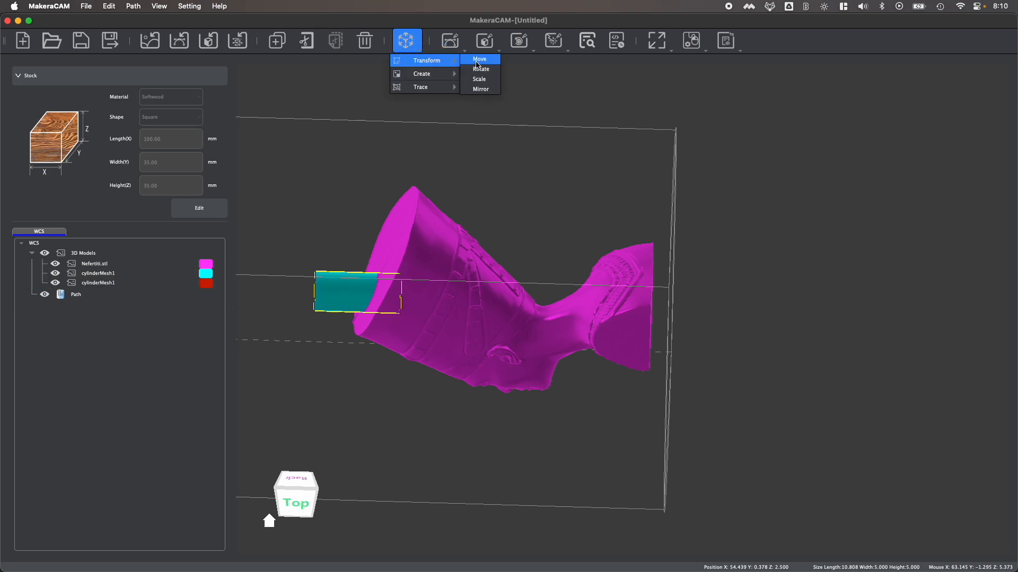
click(479, 59)
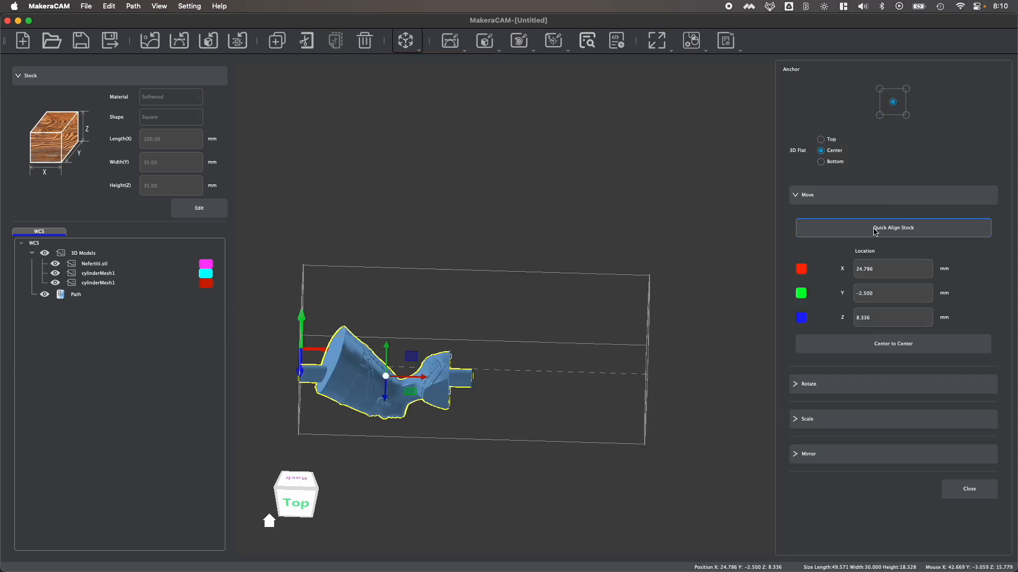
click(893, 228)
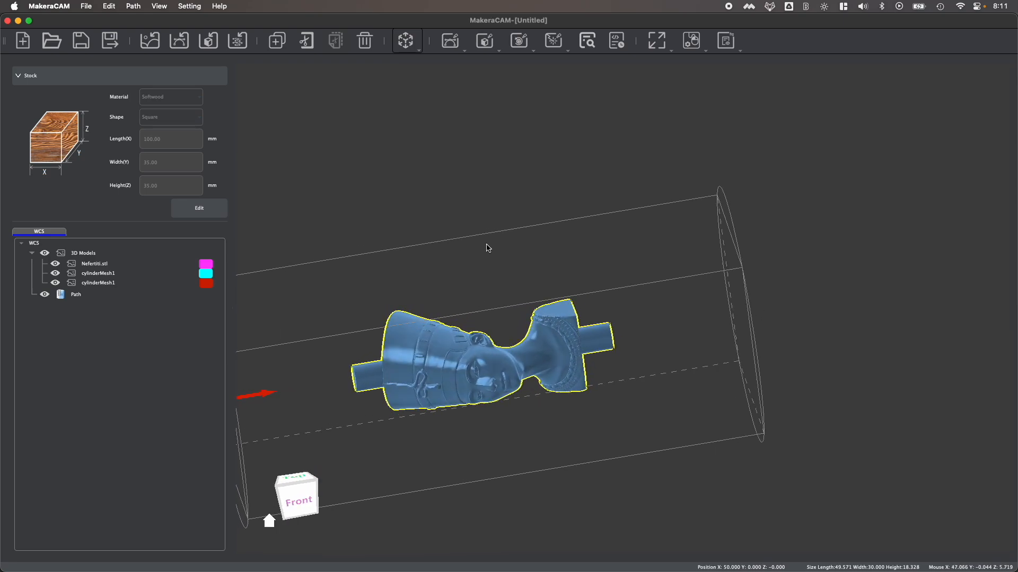
mouse_move(717, 65)
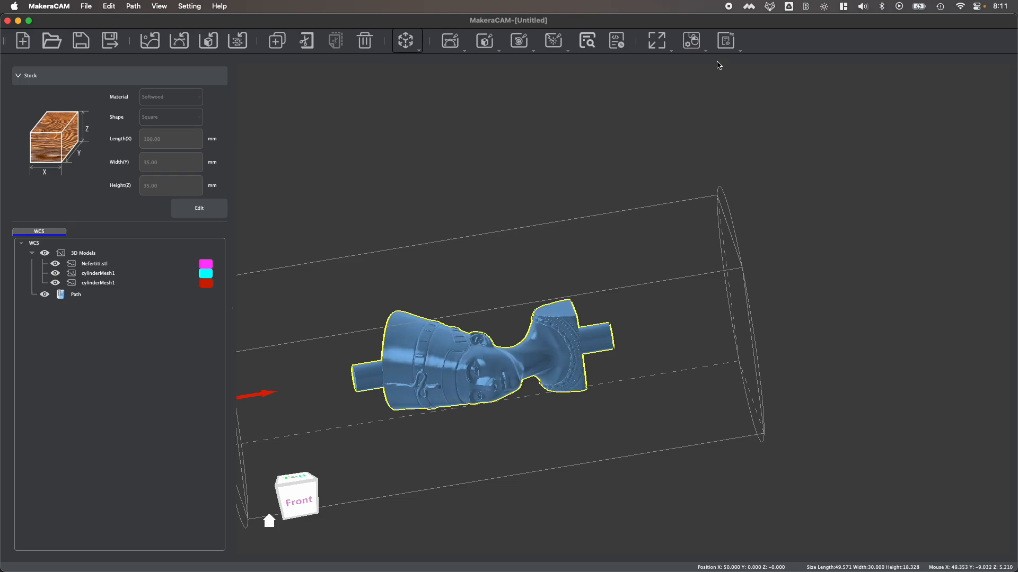